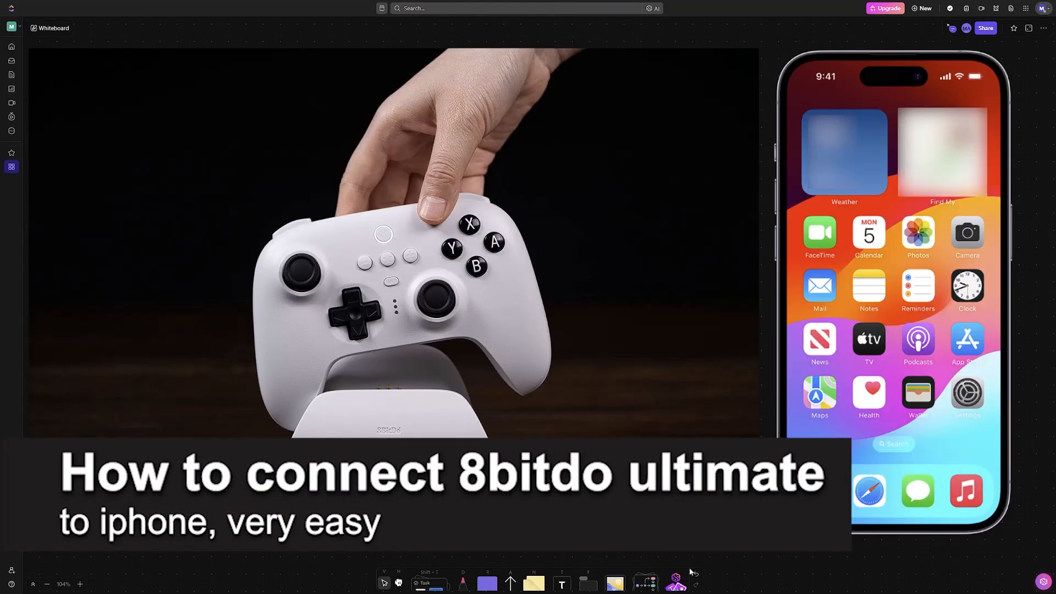
Draw a pink curved arrow from the white 8BitDo controller to the iPhone.
{"action": "left_click_drag", "start_coordinate": [566, 287], "coordinate": [755, 267]}
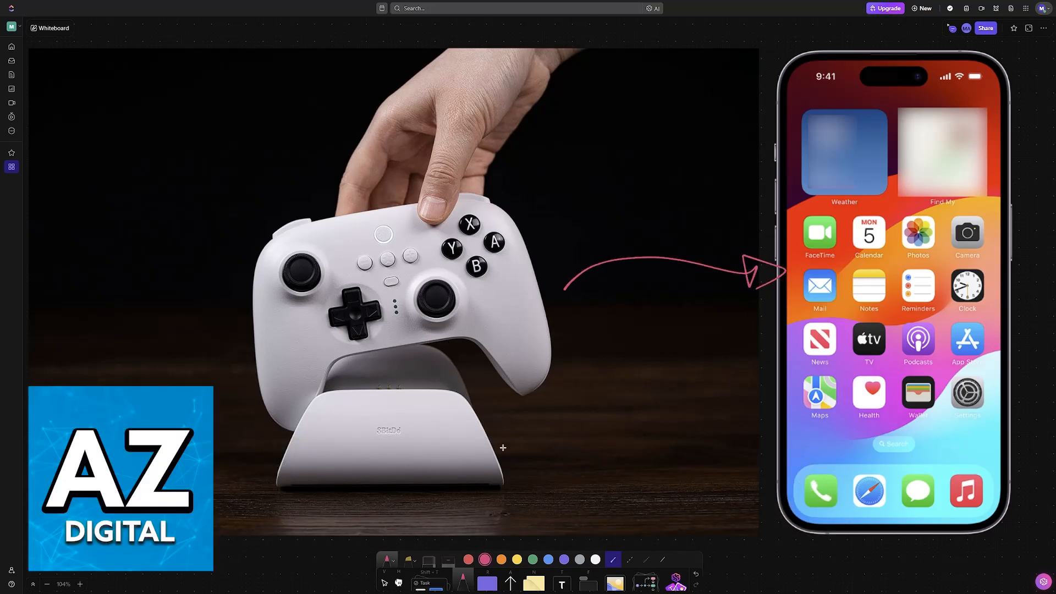
{"action": "mouse_move", "coordinate": [677, 369]}
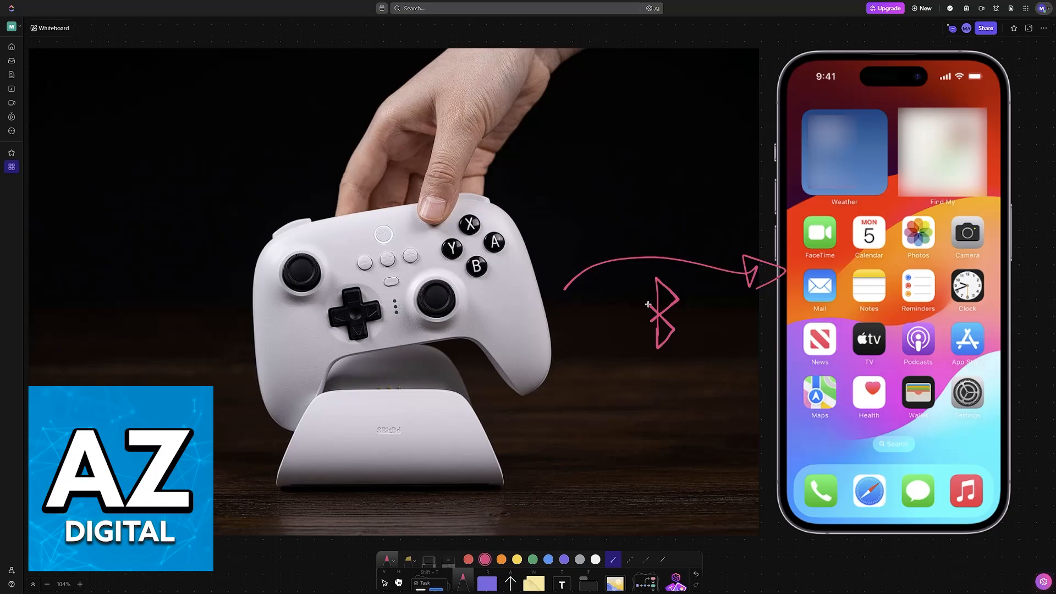
{"action": "mouse_move", "coordinate": [648, 324]}
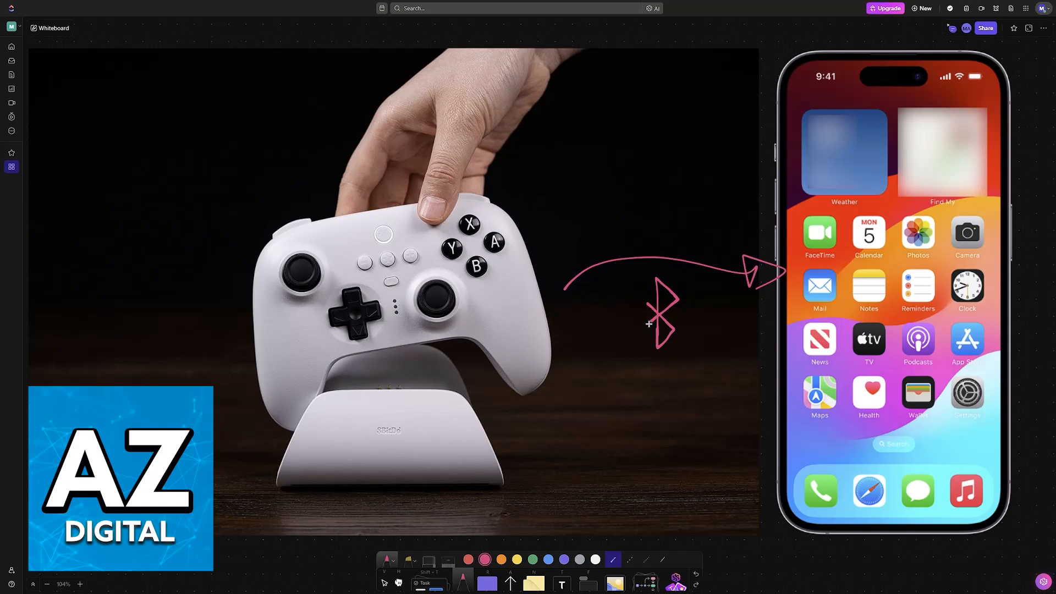
{"action": "mouse_move", "coordinate": [611, 392]}
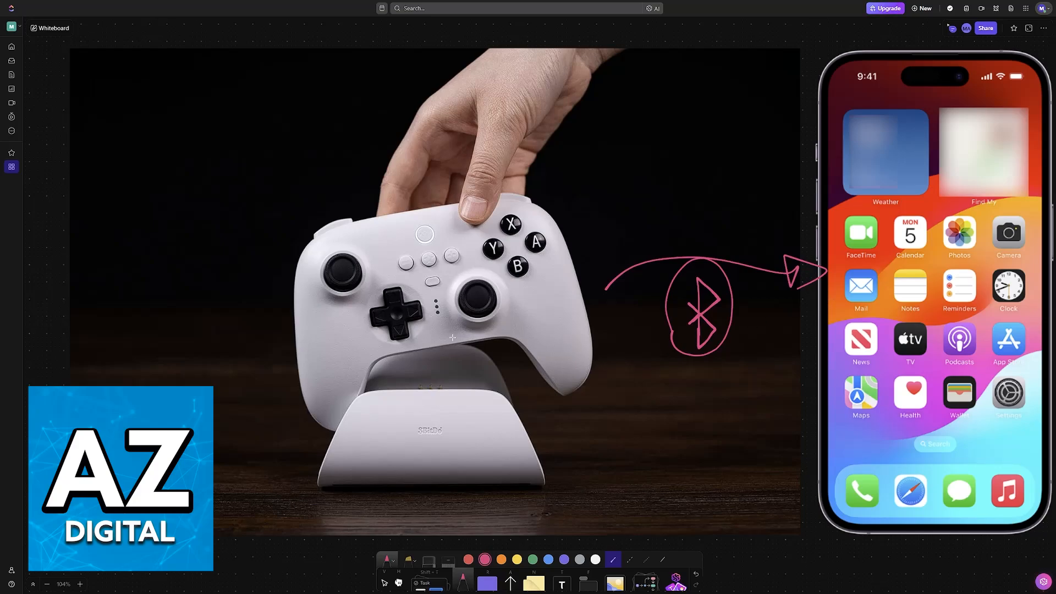
Sketch a pink house below the Bluetooth circle with an arrow pointing up to it.
{"action": "left_click_drag", "start_coordinate": [637, 394], "coordinate": [663, 441]}
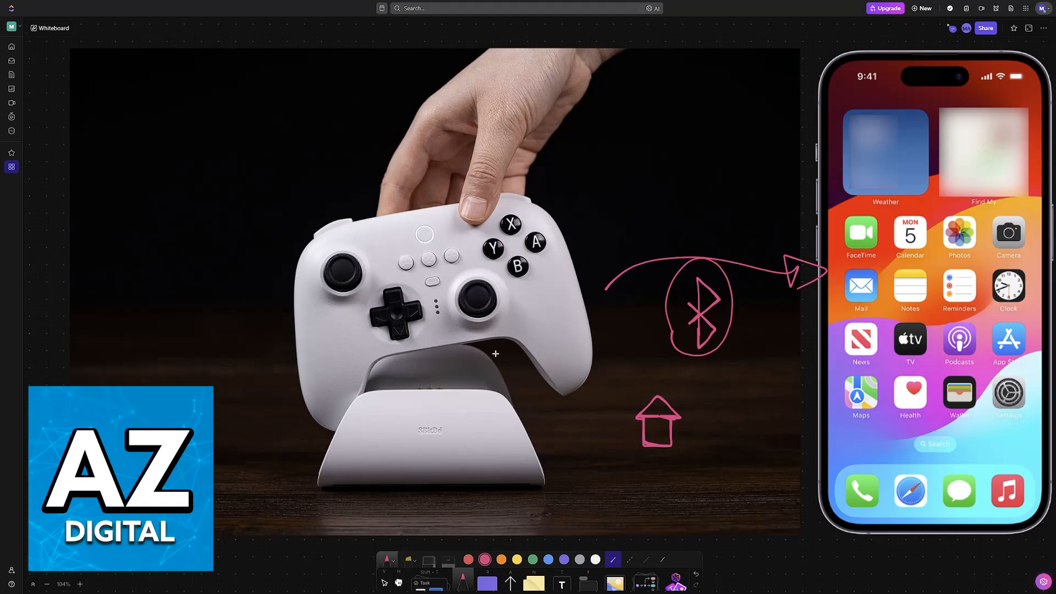
{"action": "mouse_move", "coordinate": [727, 407]}
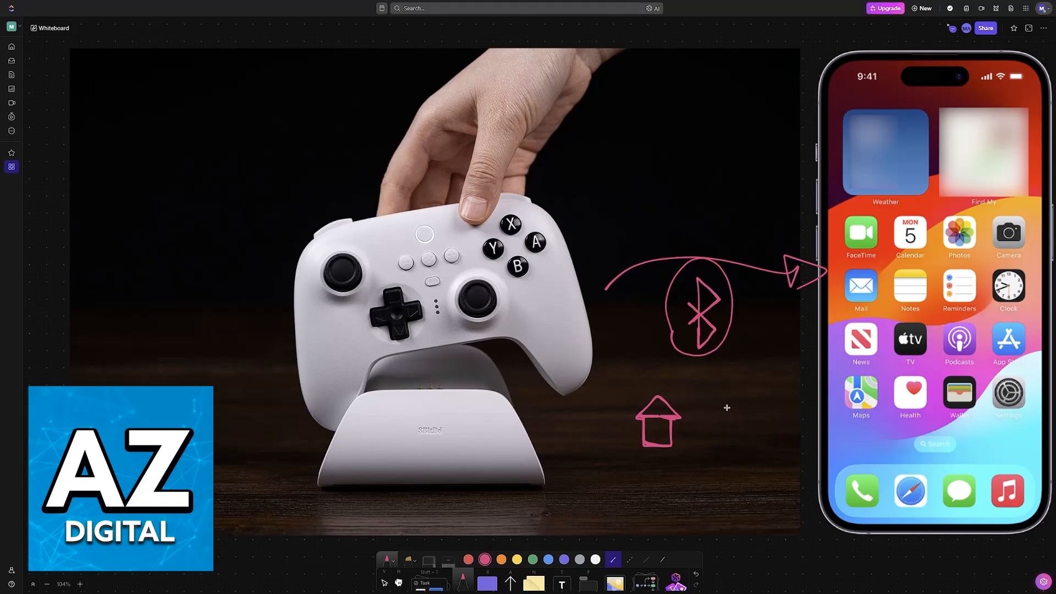
{"action": "left_click_drag", "start_coordinate": [673, 418], "coordinate": [705, 368]}
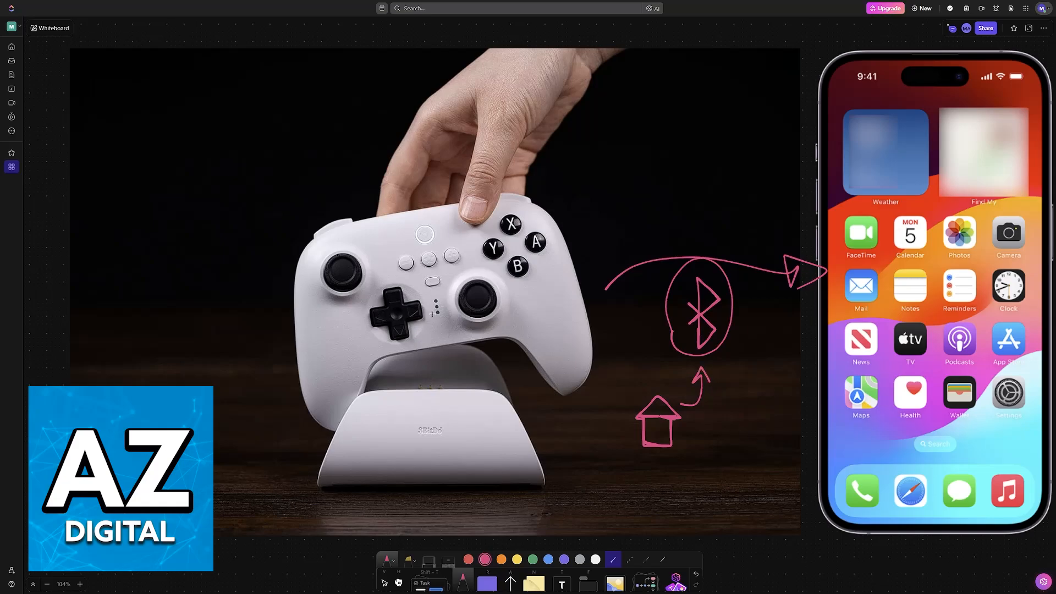
{"action": "left_click_drag", "start_coordinate": [438, 296], "coordinate": [438, 317]}
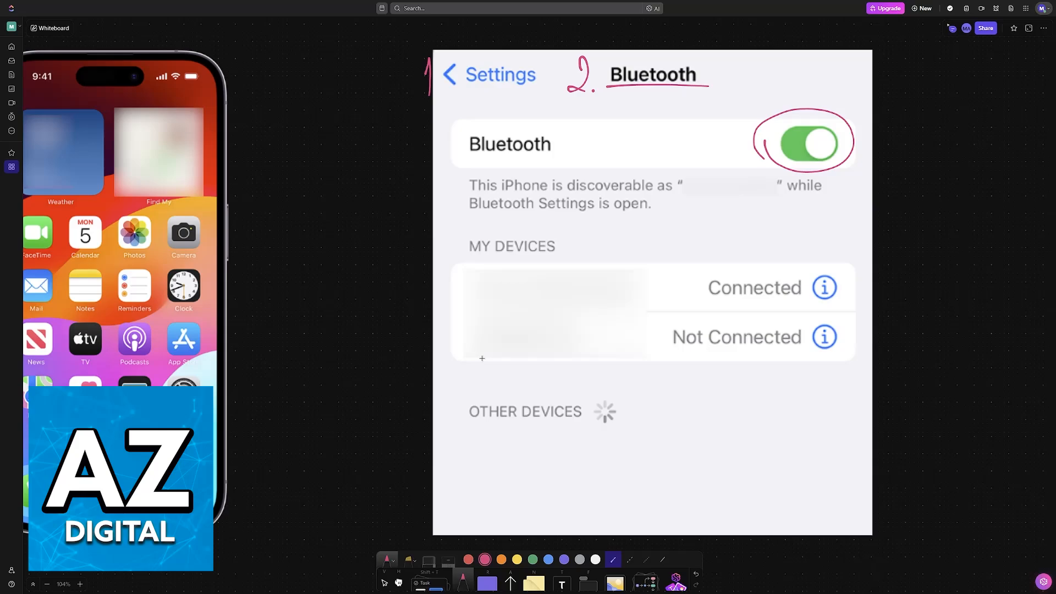
Circle the controller's small centre button in pink and start a line downward.
{"action": "left_click_drag", "start_coordinate": [469, 258], "coordinate": [481, 362]}
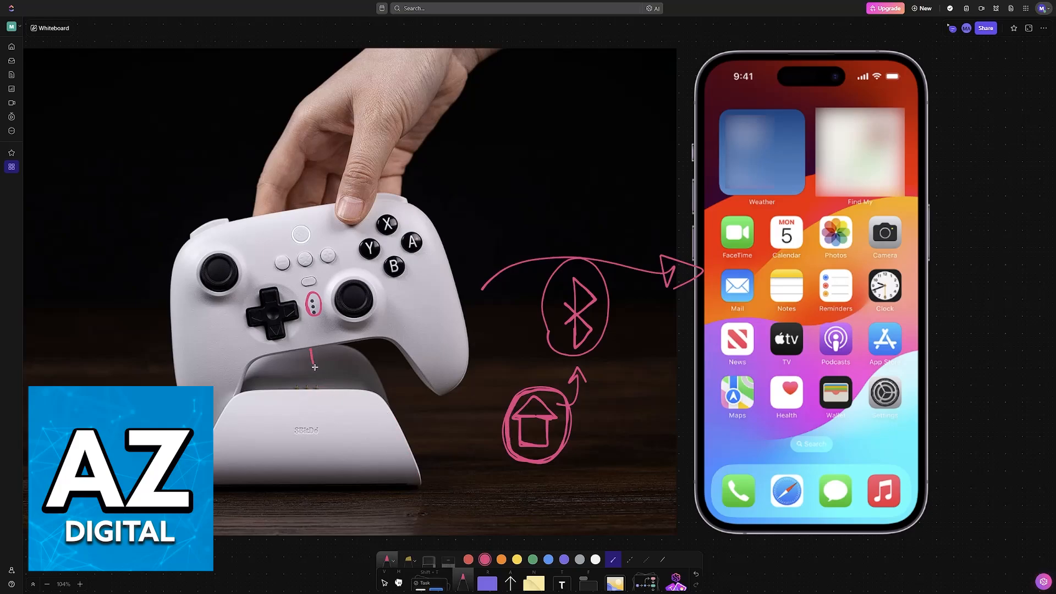
Extend the pink line down to the dock and finish a small battery sketch there.
{"action": "left_click_drag", "start_coordinate": [314, 367], "coordinate": [429, 455]}
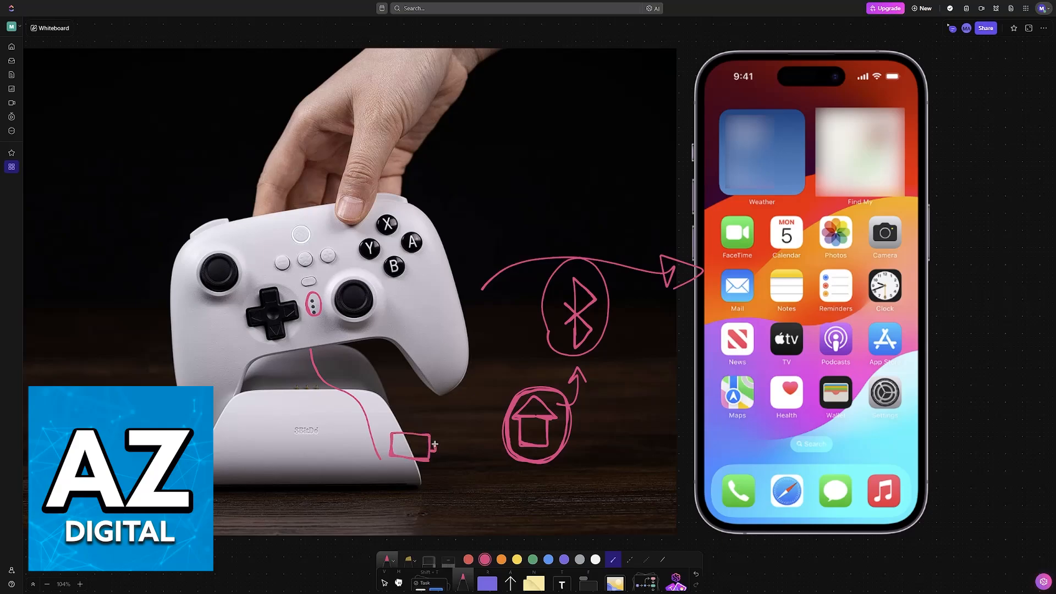
{"action": "left_click_drag", "start_coordinate": [397, 448], "coordinate": [431, 448]}
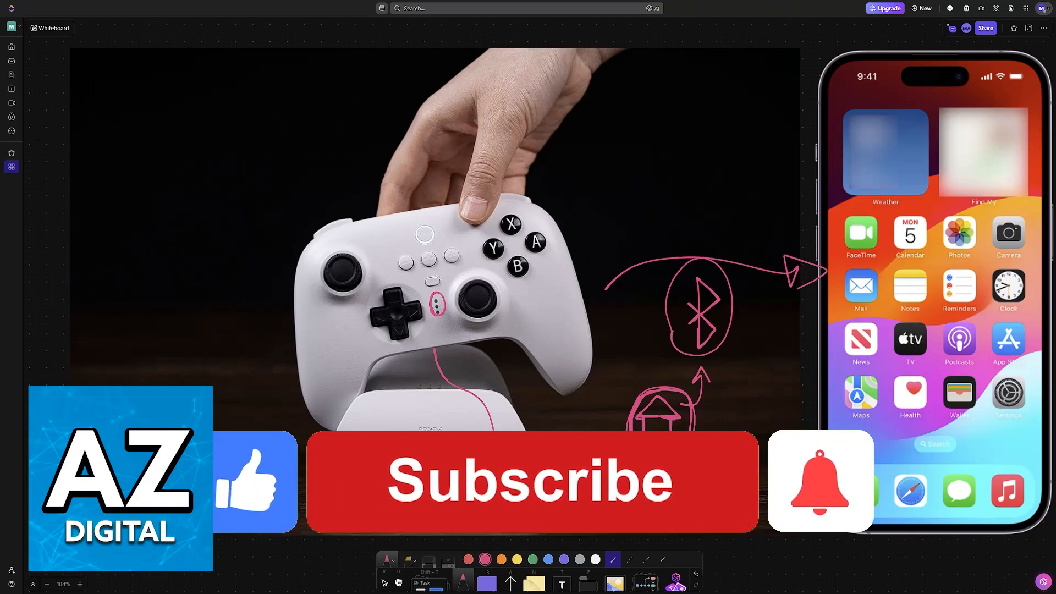
{"action": "left_click", "coordinate": [530, 480]}
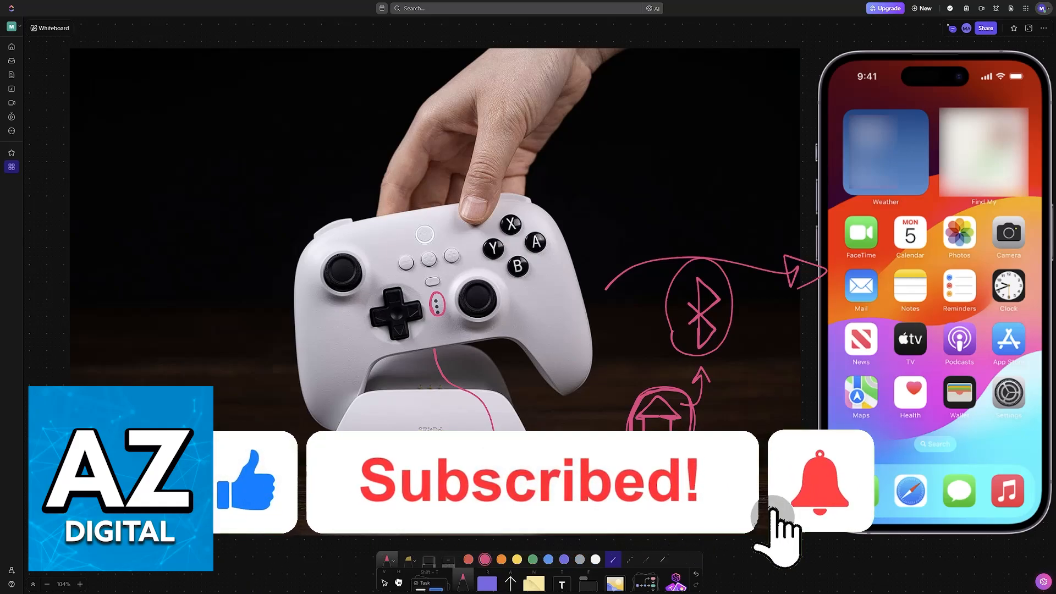